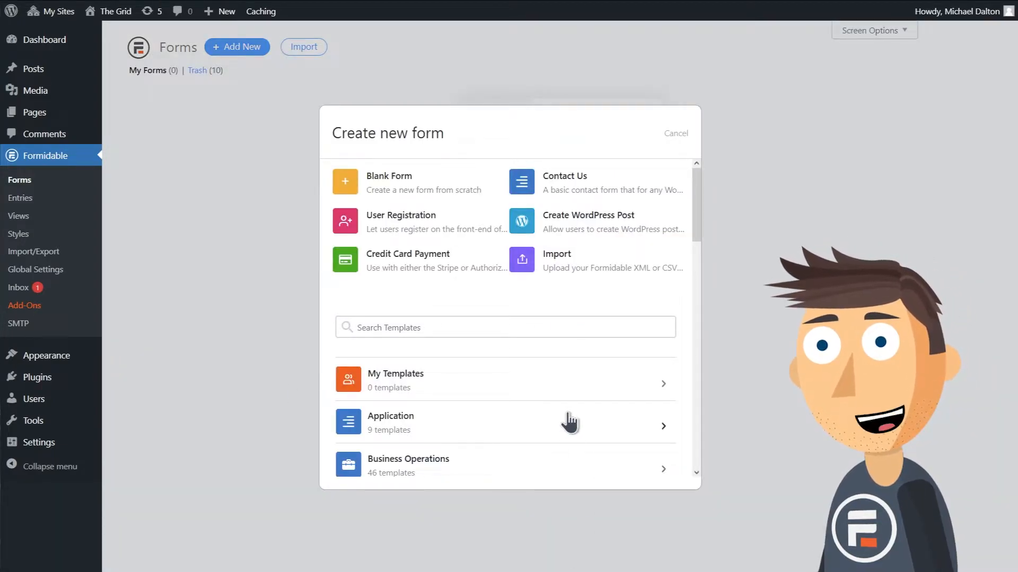
- Pick the Advanced Mortgage Calculator template from the Calculator template category
{"action": "scroll", "scroll_direction": "down", "scroll_amount": 3}
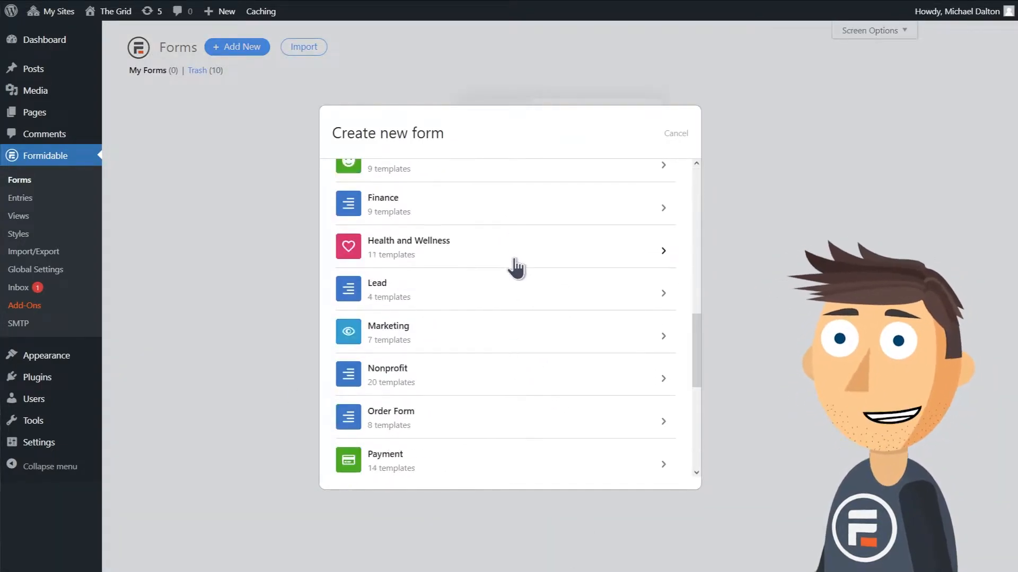
{"action": "scroll", "scroll_direction": "down", "scroll_amount": 3}
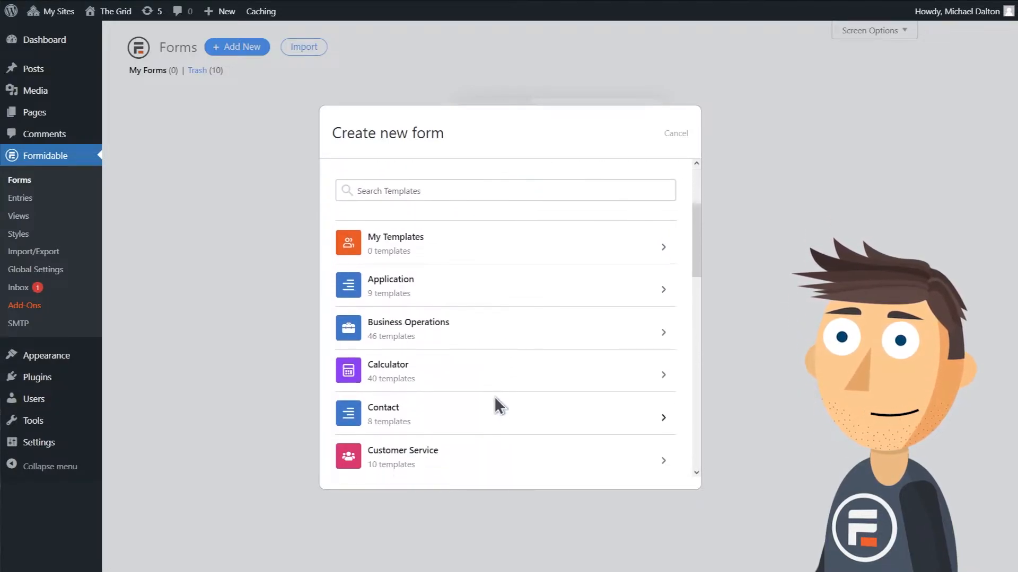
{"action": "mouse_move", "coordinate": [501, 369]}
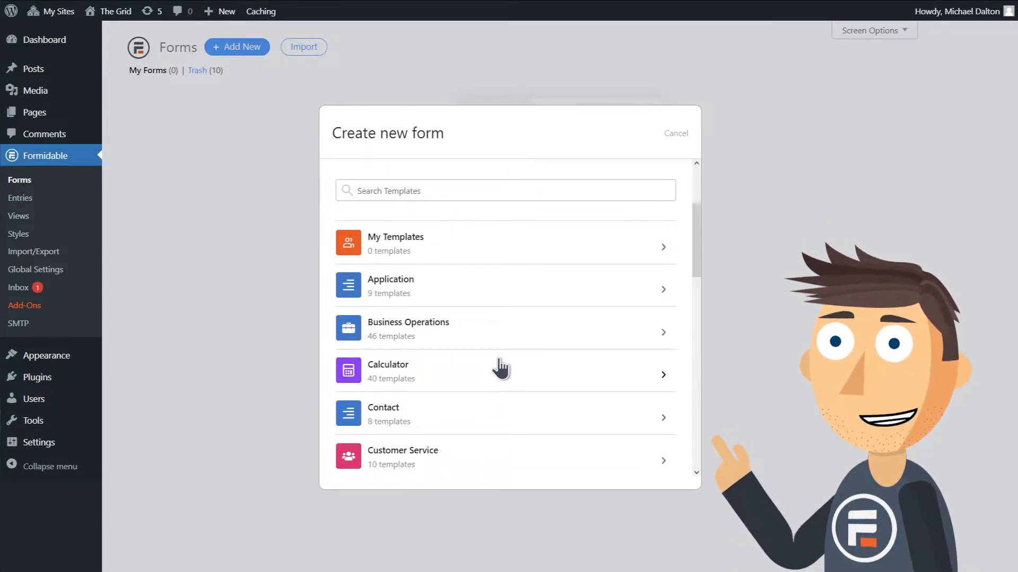
{"action": "left_click", "coordinate": [504, 370]}
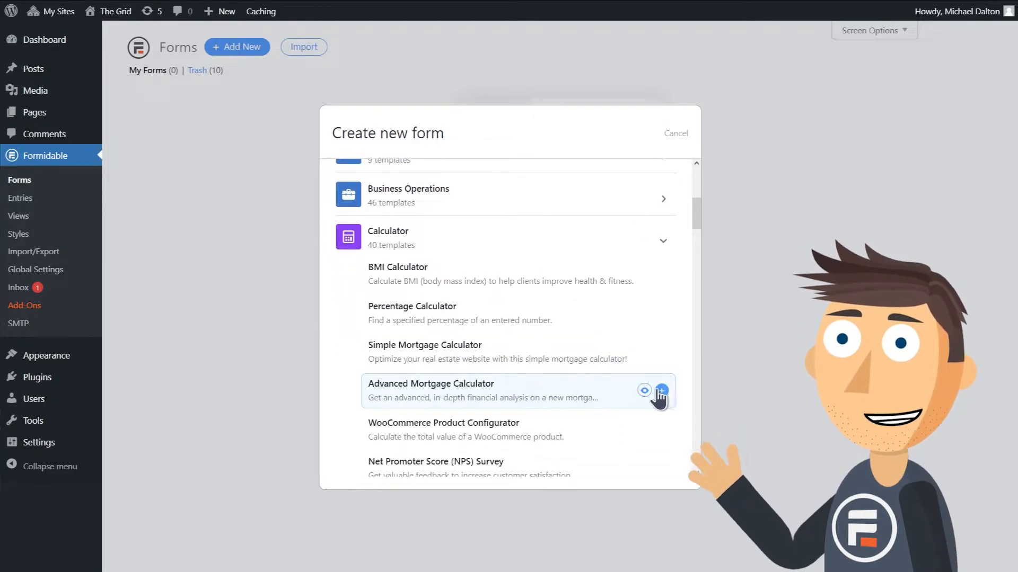
{"action": "left_click", "coordinate": [662, 391]}
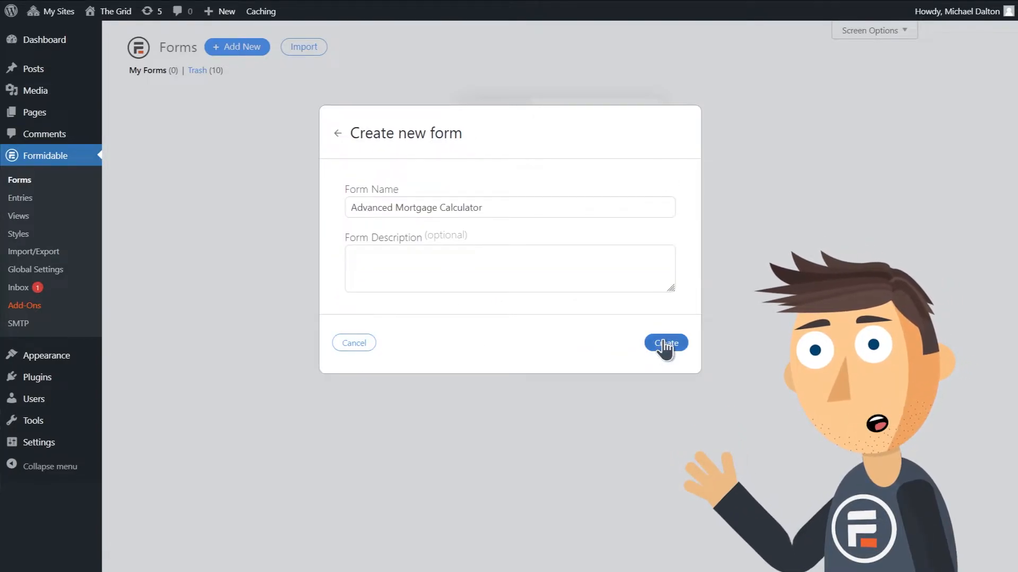
- Create the form and inspect the Interest Rate and Length slider field options
{"action": "left_click", "coordinate": [665, 343]}
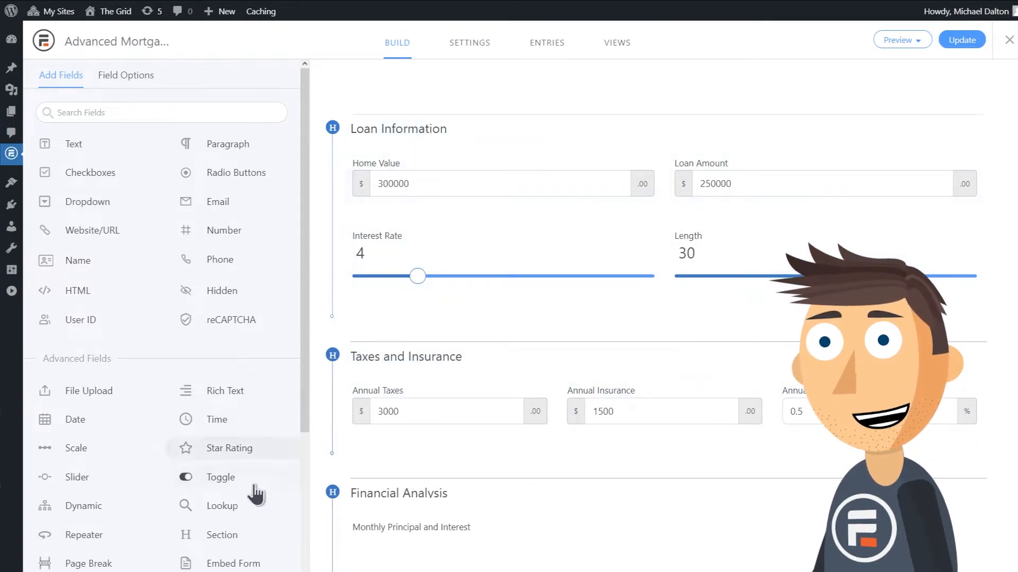
{"action": "mouse_move", "coordinate": [232, 549]}
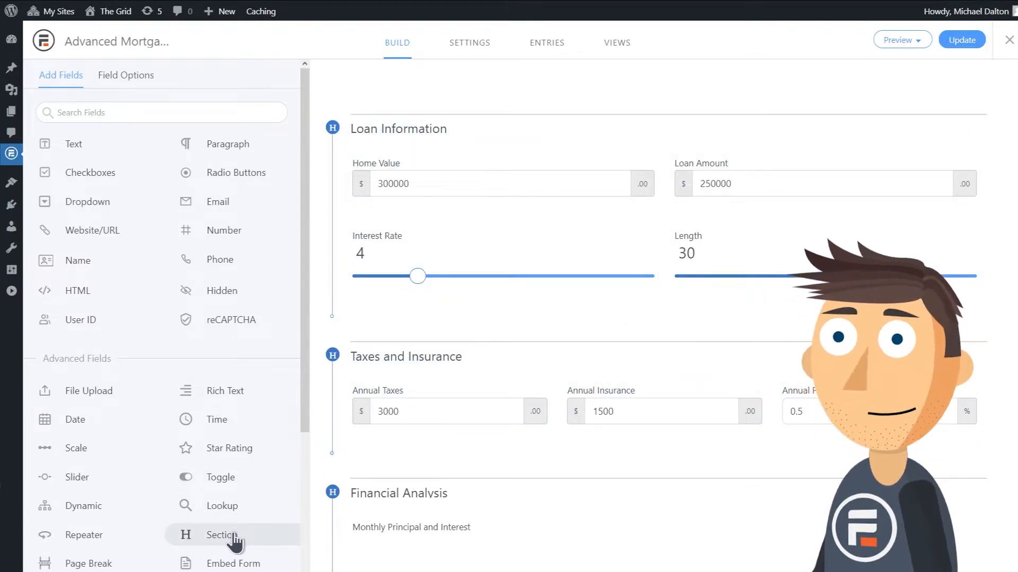
{"action": "left_click", "coordinate": [449, 183]}
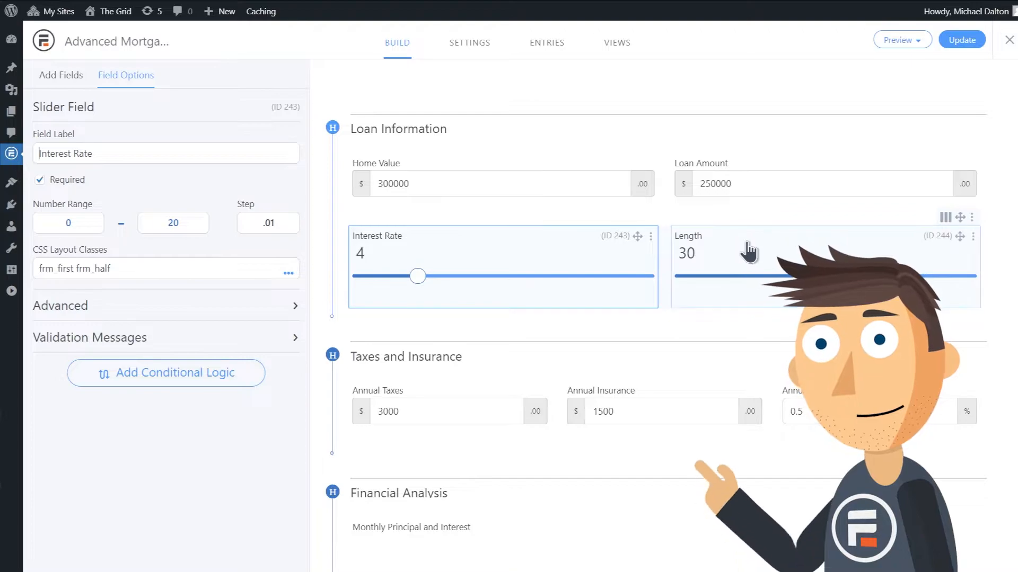
{"action": "left_click", "coordinate": [746, 250]}
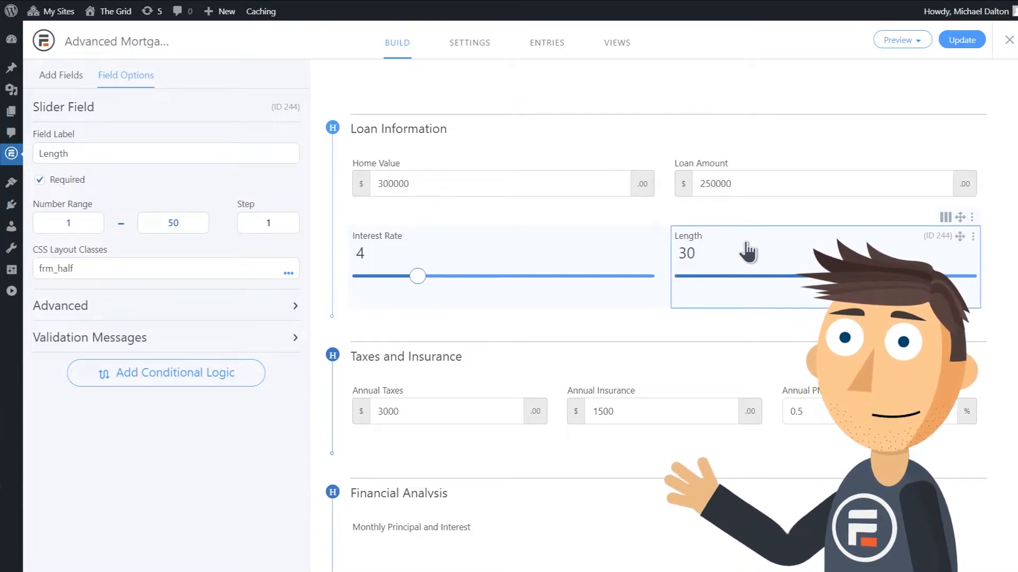
{"action": "scroll", "scroll_direction": "down", "scroll_amount": 3}
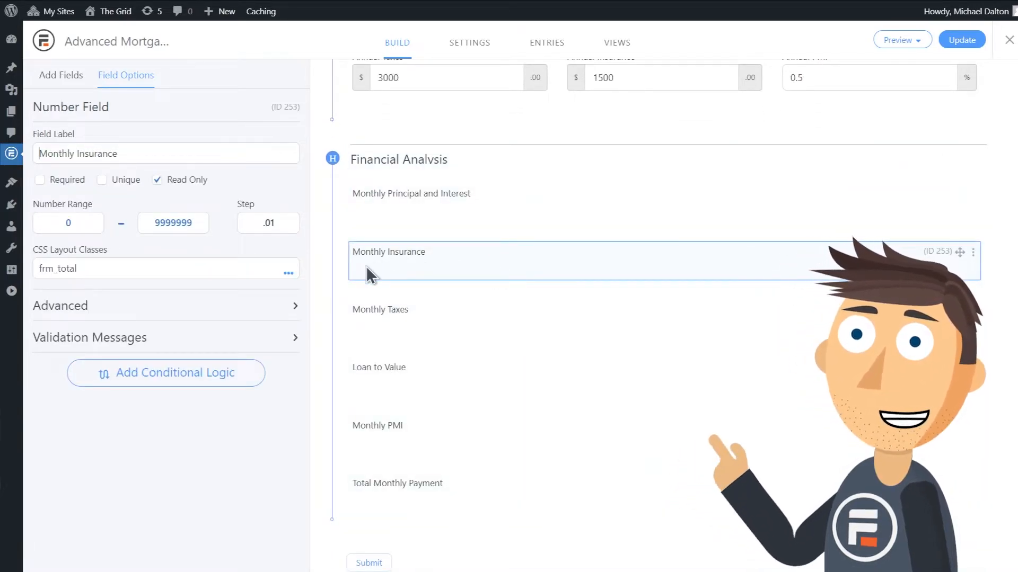
- Review Monthly Insurance's default value calculation (annual insurance ÷ 12), then open the Preview menu
{"action": "left_click", "coordinate": [60, 306]}
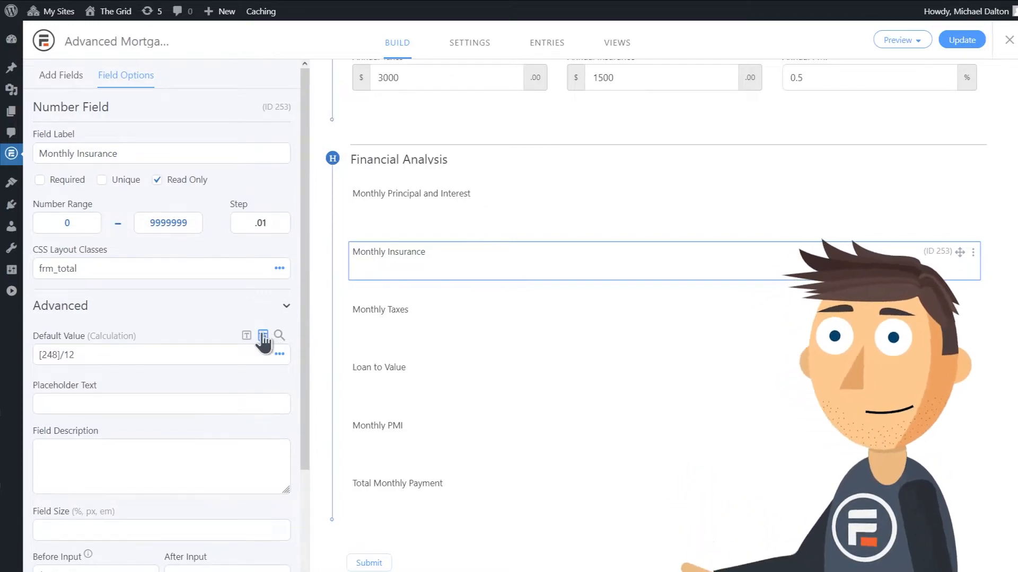
{"action": "left_click", "coordinate": [261, 335]}
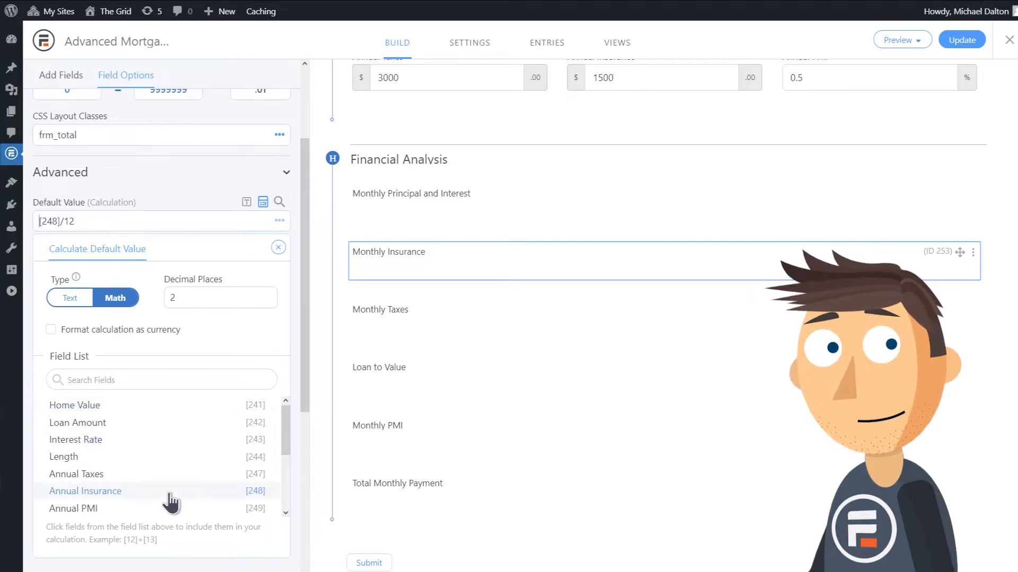
{"action": "scroll", "scroll_direction": "down", "scroll_amount": 3}
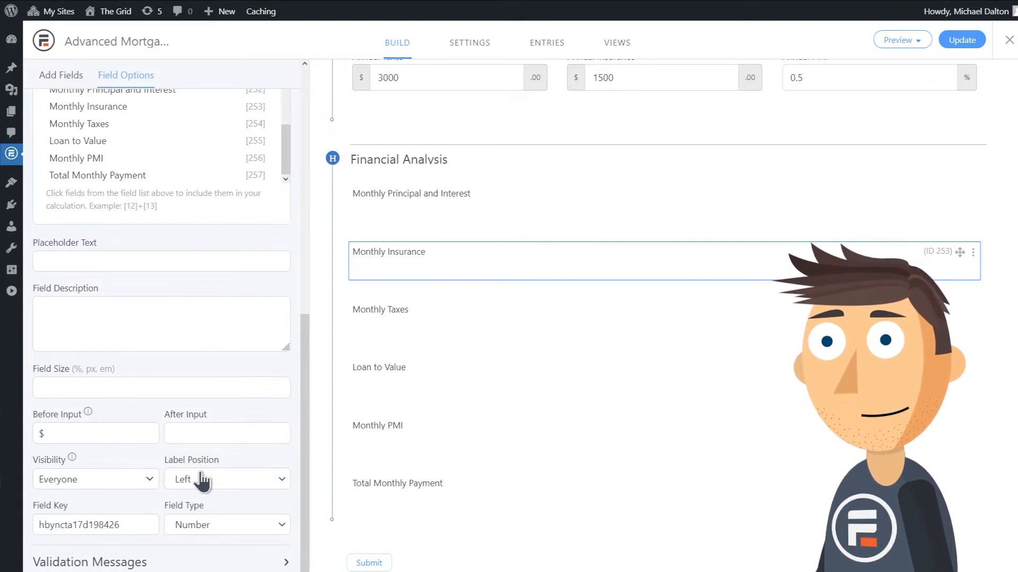
{"action": "left_click", "coordinate": [902, 40]}
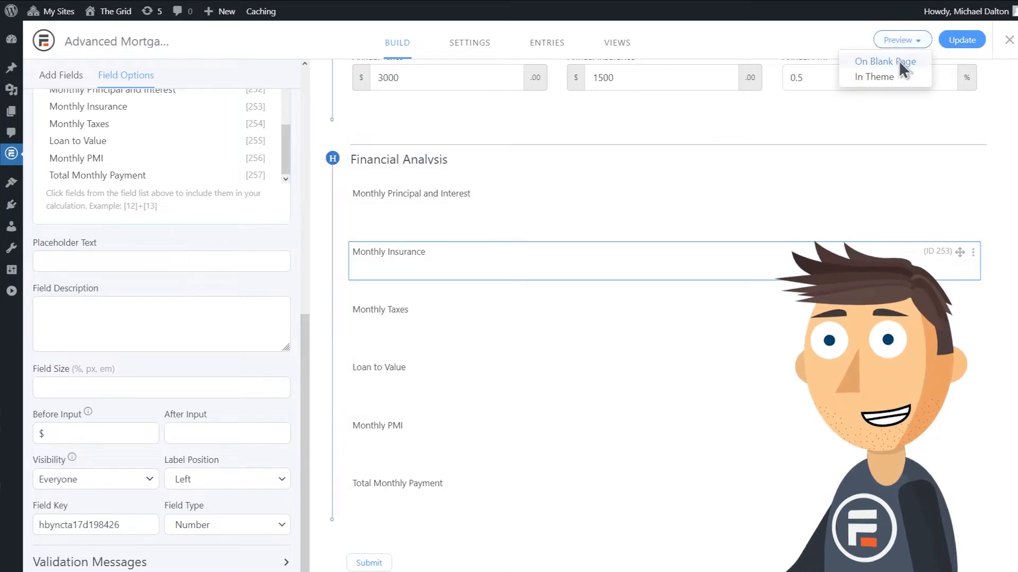
- Preview on a blank page, raise interest rate to 5.57 and shorten length to 22 years
{"action": "left_click", "coordinate": [885, 61]}
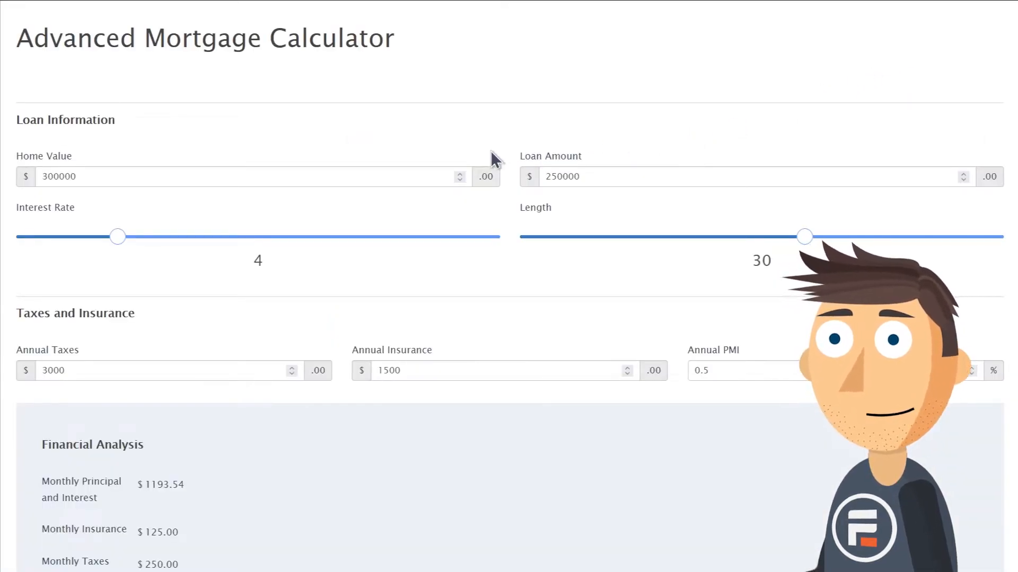
{"action": "left_click_drag", "start_coordinate": [117, 236], "coordinate": [141, 236]}
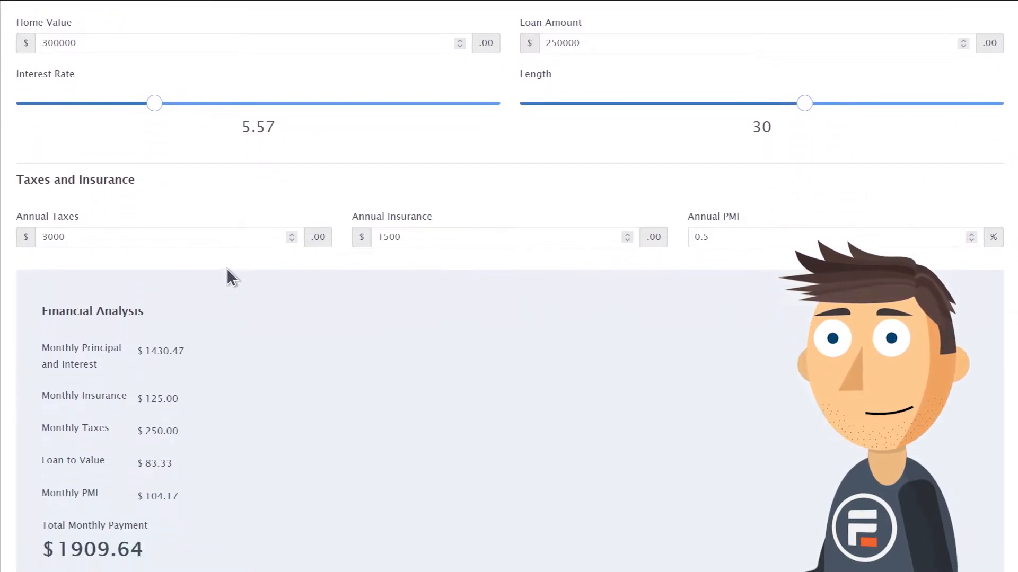
{"action": "left_click_drag", "start_coordinate": [154, 102], "coordinate": [194, 102]}
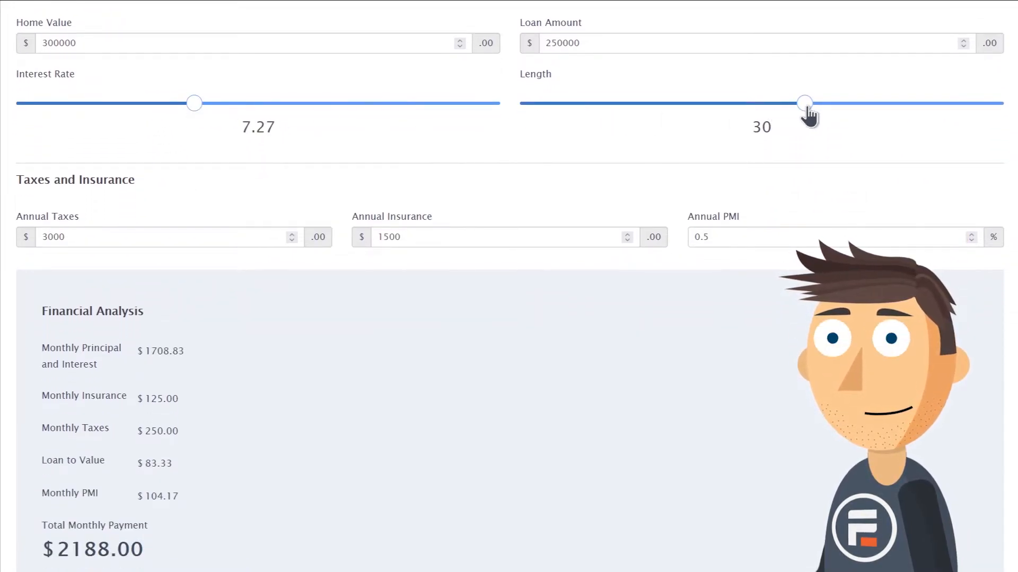
{"action": "left_click_drag", "start_coordinate": [803, 103], "coordinate": [729, 103]}
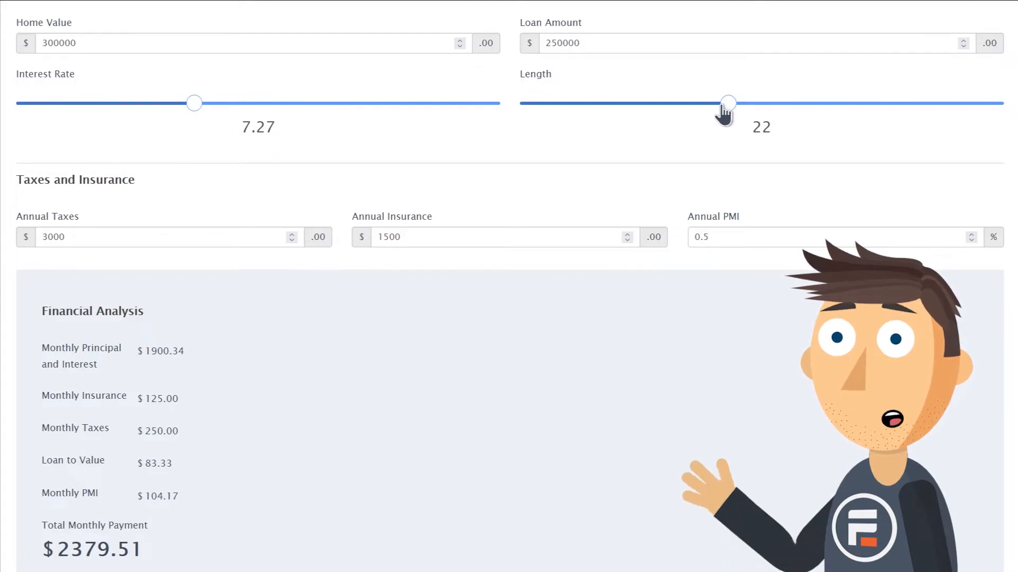
{"action": "left_click_drag", "start_coordinate": [728, 102], "coordinate": [708, 103]}
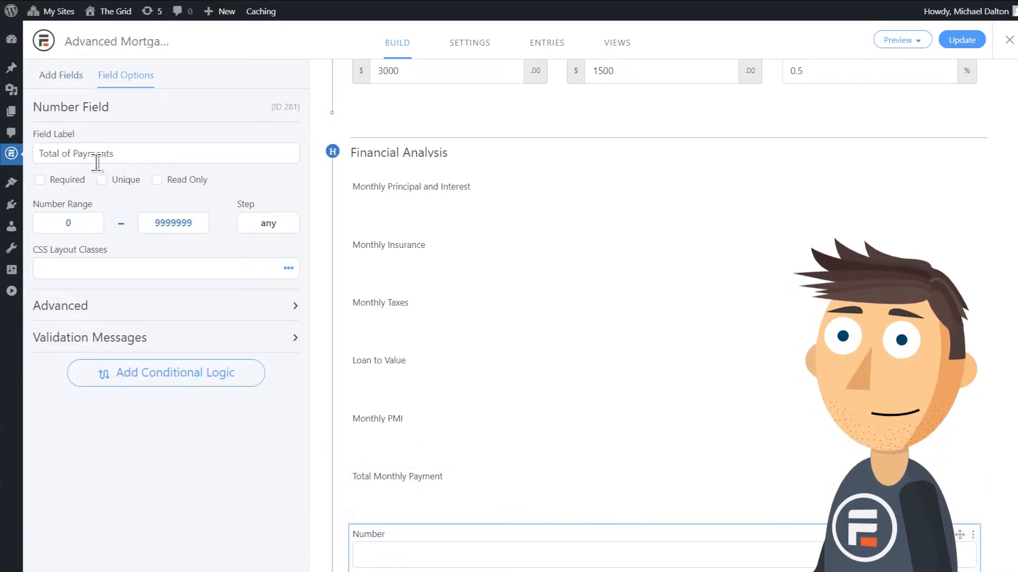
- Make Total of Payments read-only with the frm_total class and show its advanced settings
{"action": "left_click", "coordinate": [156, 180]}
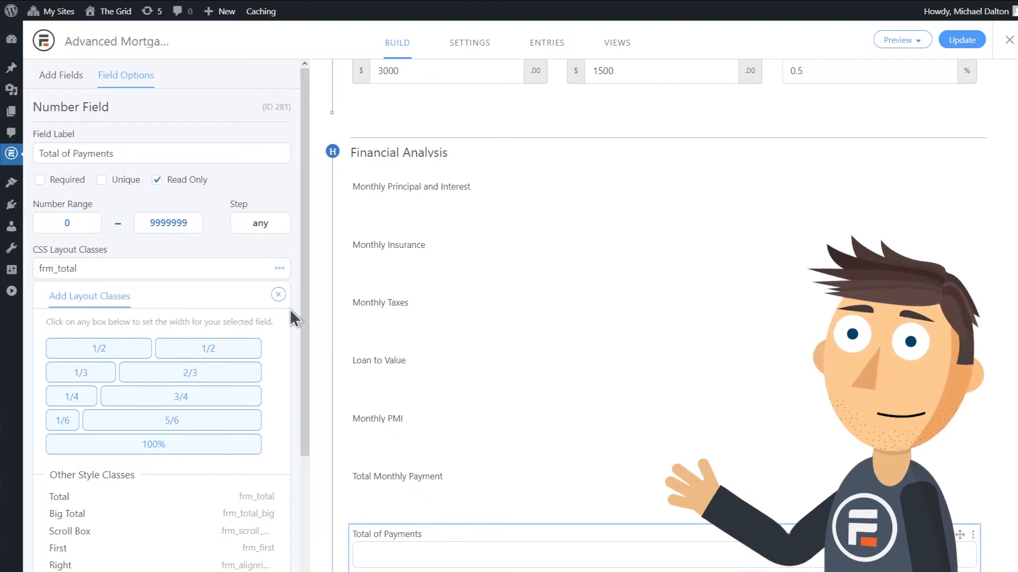
{"action": "mouse_move", "coordinate": [280, 405]}
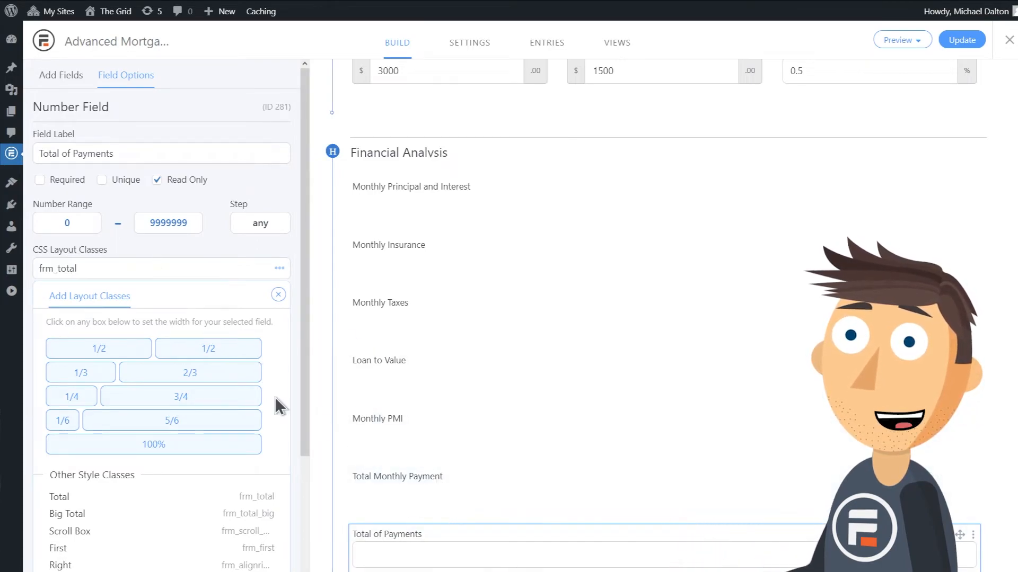
{"action": "left_click", "coordinate": [135, 269]}
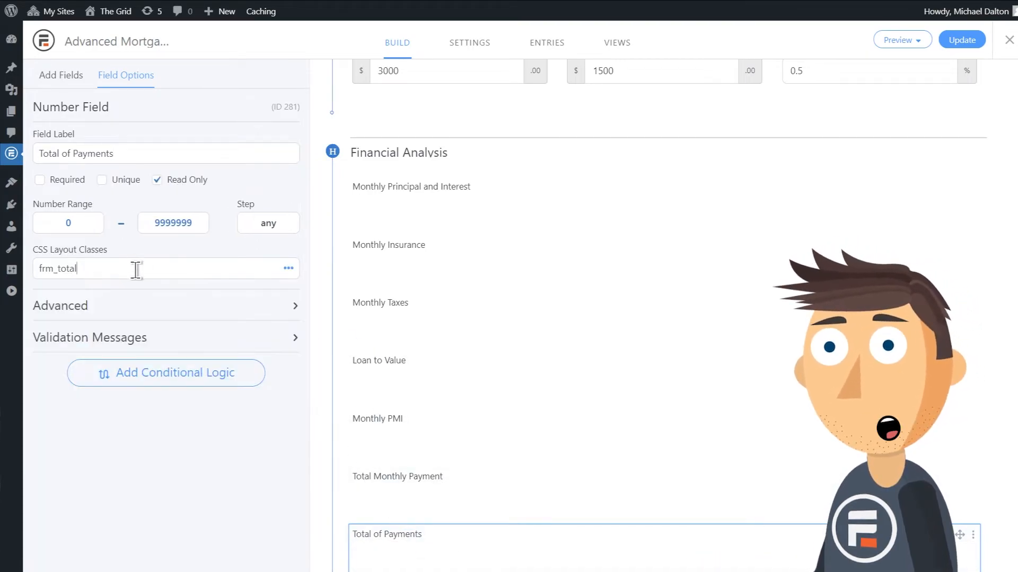
{"action": "left_click", "coordinate": [60, 305]}
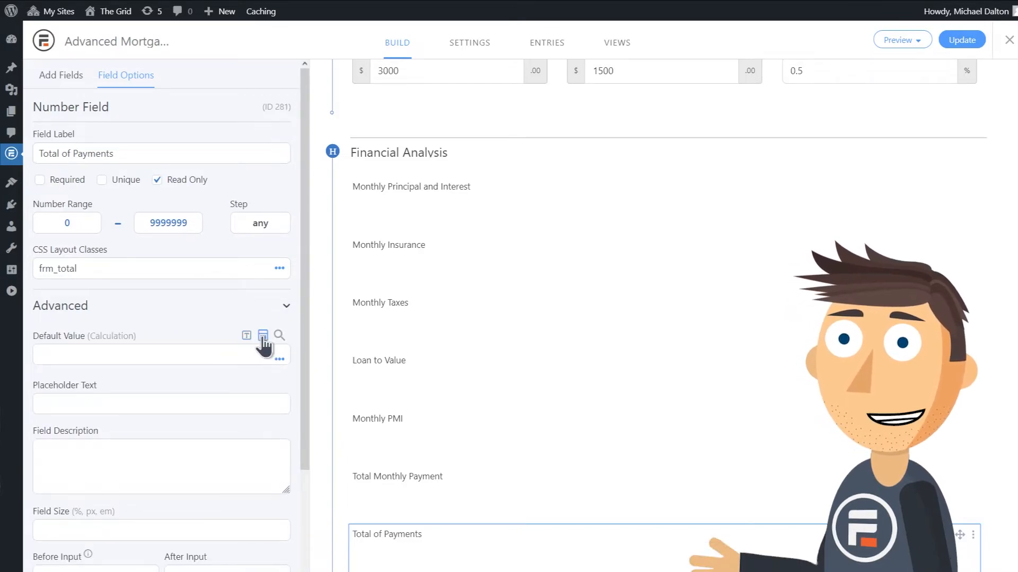
- Set Total of Payments' default value to Total Monthly Payment × Length × 12
{"action": "left_click", "coordinate": [262, 335]}
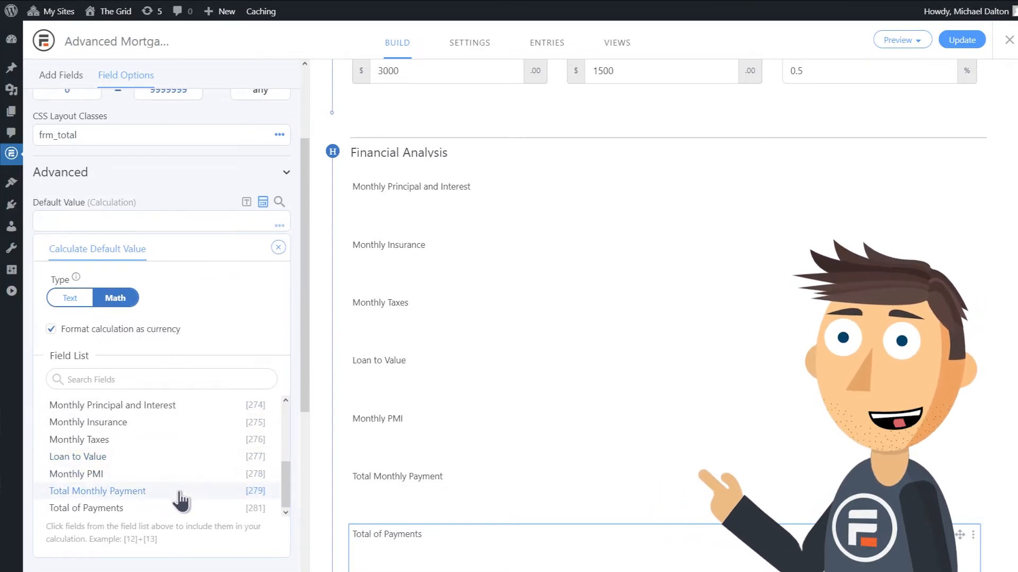
{"action": "left_click", "coordinate": [97, 491]}
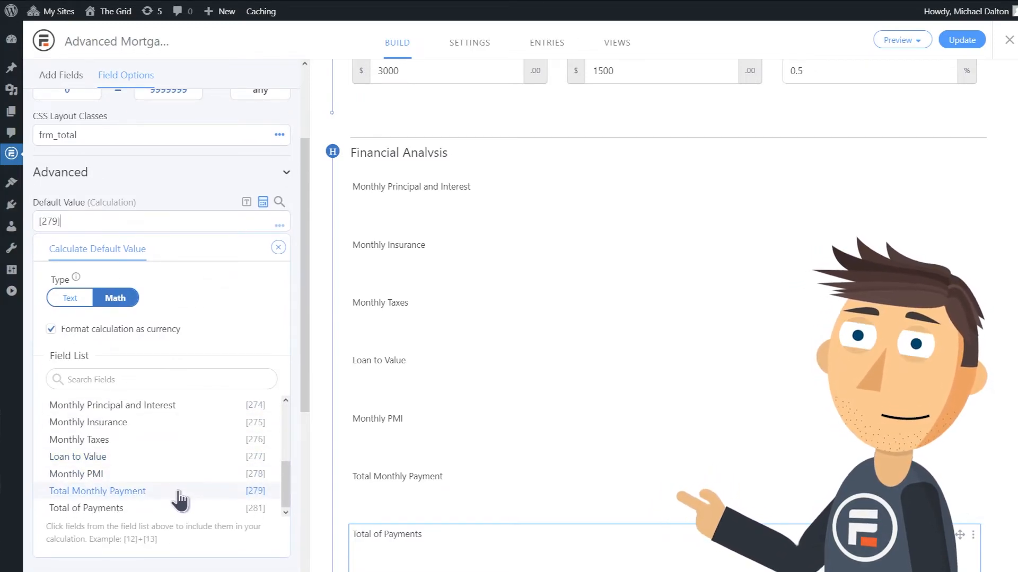
{"action": "left_click", "coordinate": [63, 456]}
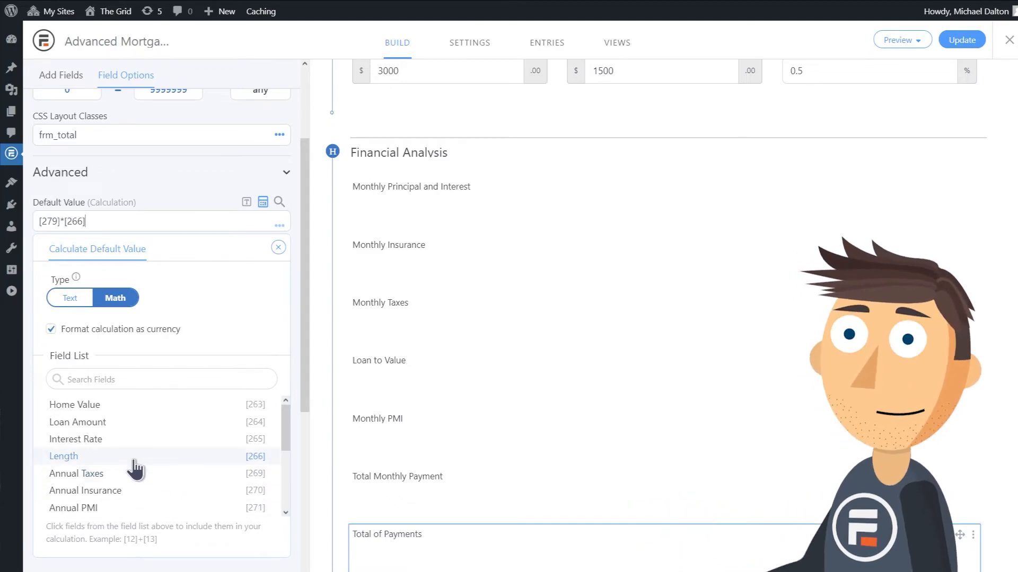
{"action": "type", "text": "*12"}
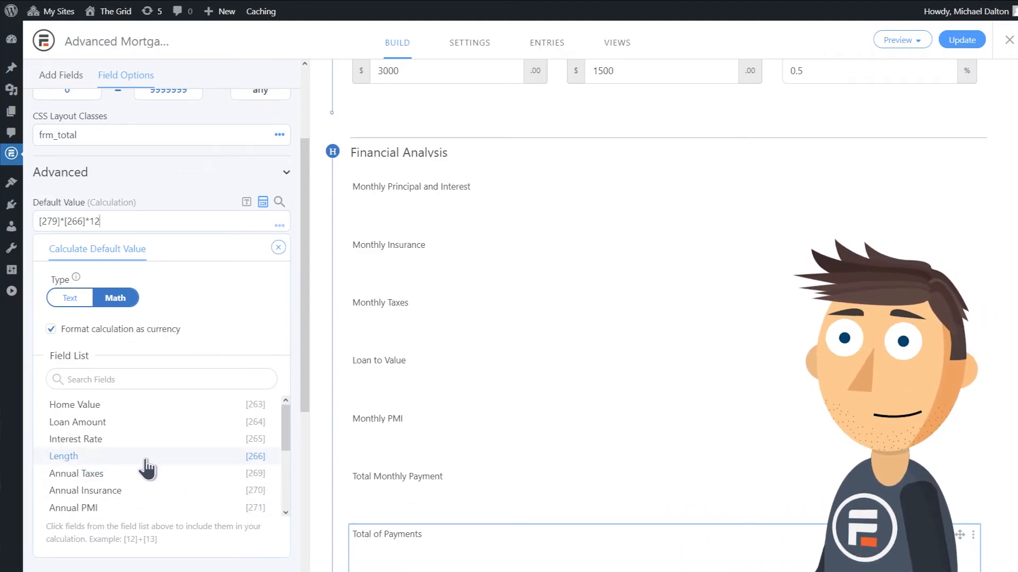
- Turn off currency formatting, add a $ Before Input prefix, and preview the form
{"action": "left_click", "coordinate": [50, 329]}
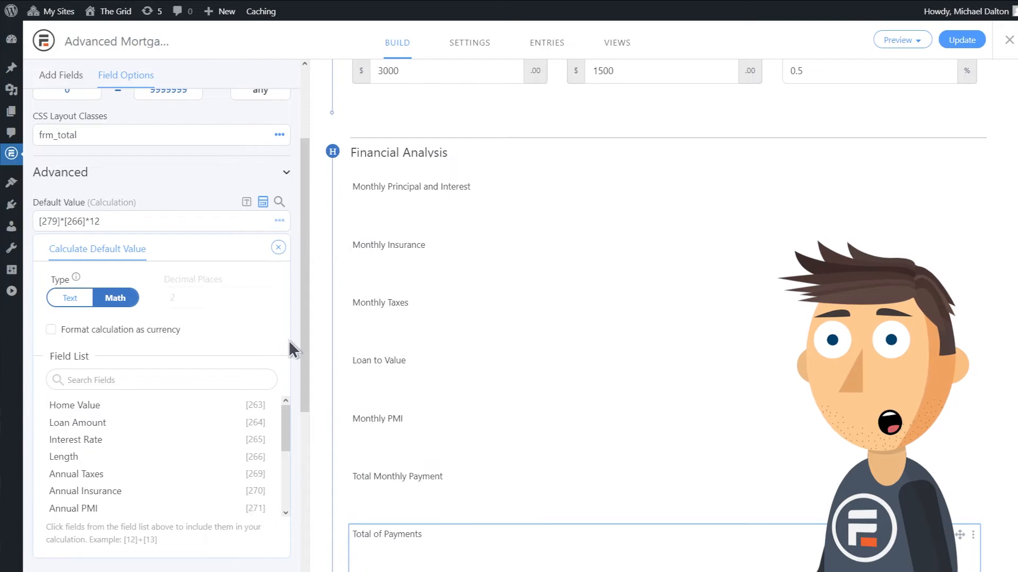
{"action": "scroll", "scroll_direction": "down", "scroll_amount": 3}
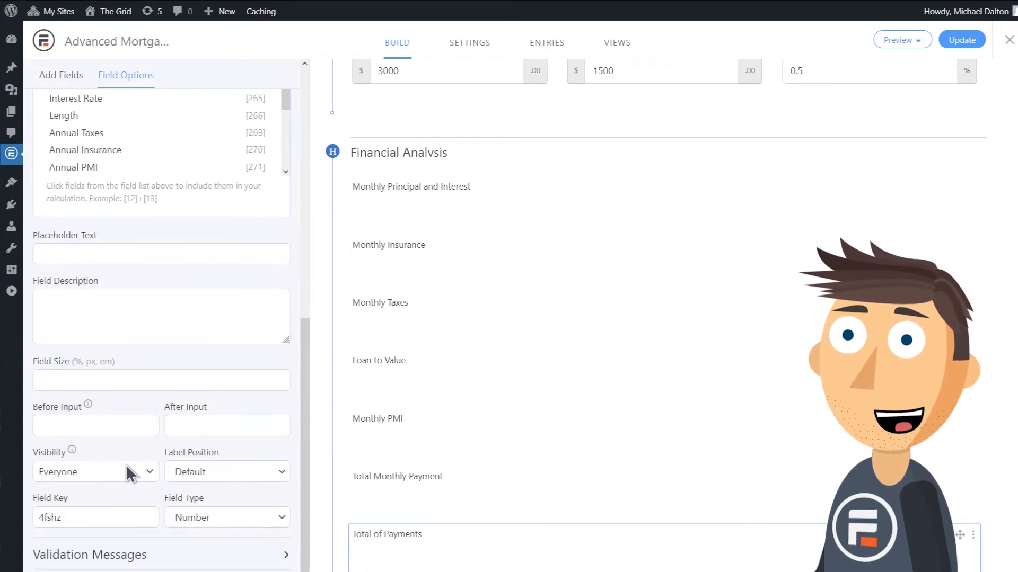
{"action": "type", "text": "$"}
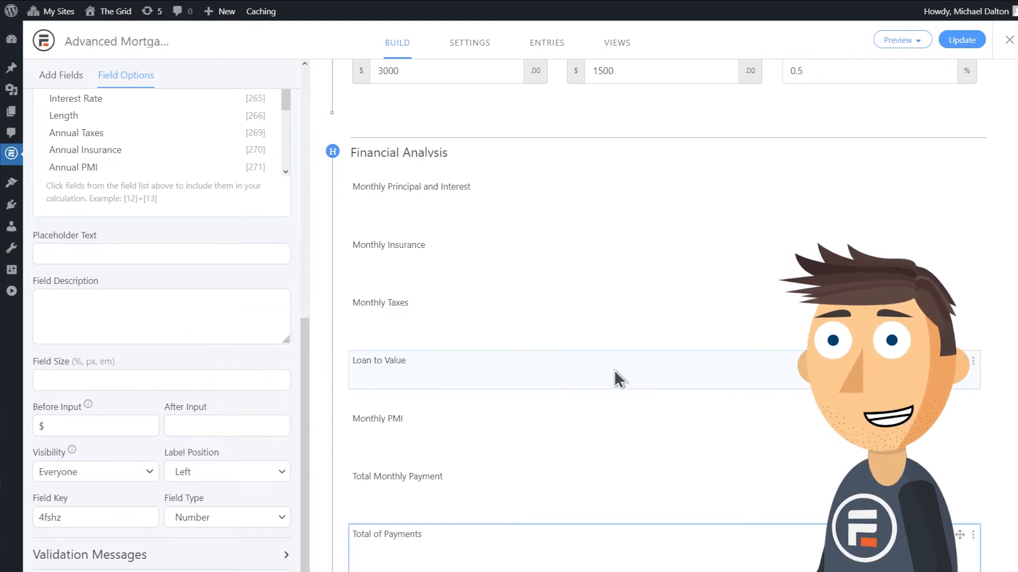
{"action": "left_click", "coordinate": [961, 39]}
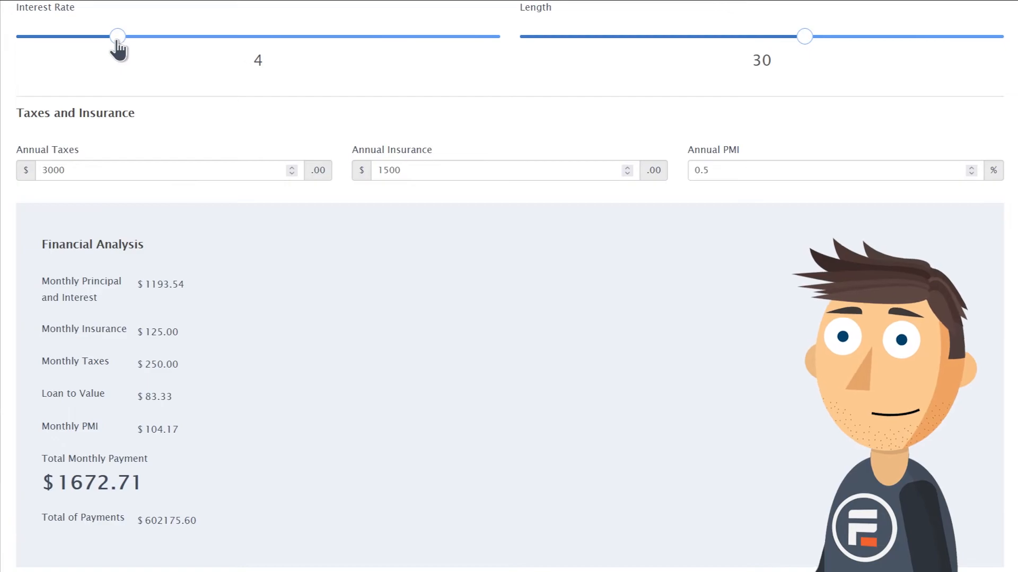
- Lower the interest rate to 2.46 and the loan length to 21 years
{"action": "left_click_drag", "start_coordinate": [117, 36], "coordinate": [81, 36]}
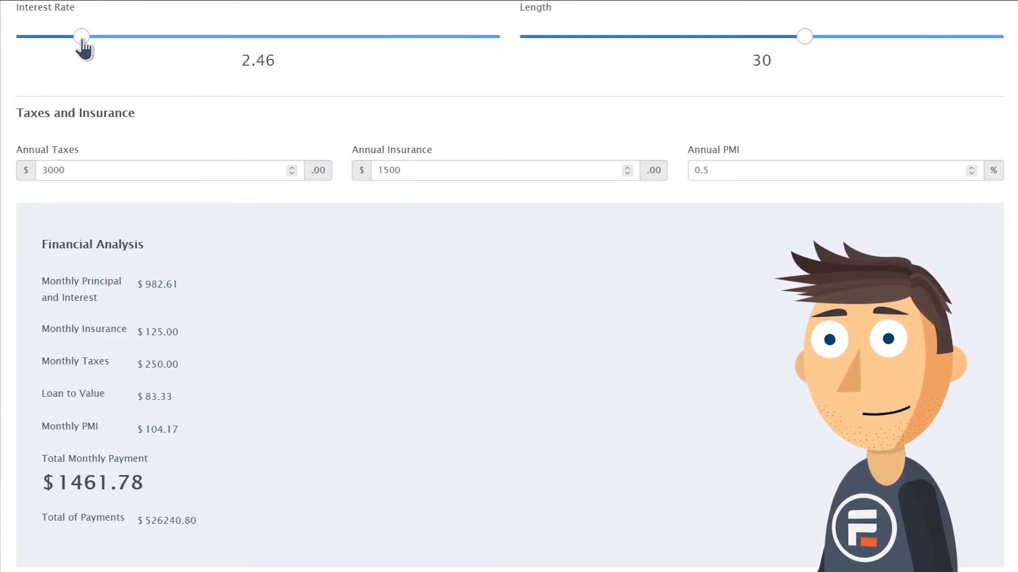
{"action": "left_click_drag", "start_coordinate": [804, 36], "coordinate": [720, 36]}
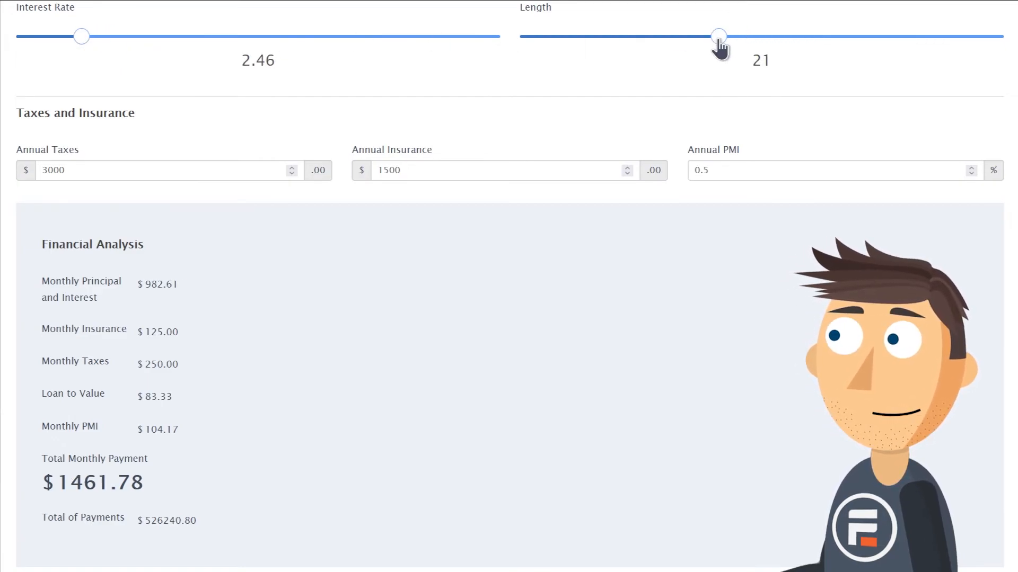